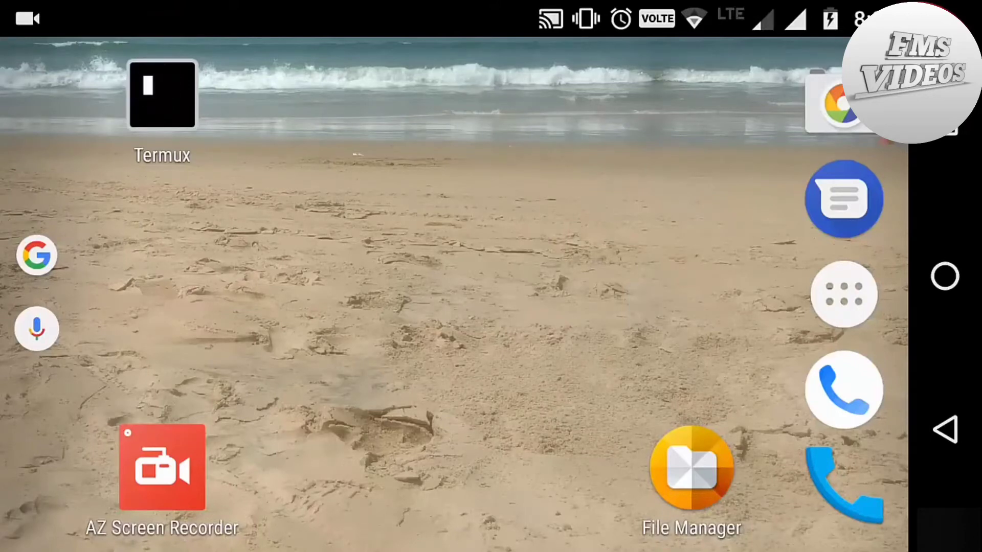
Open Termux, list files, and move into the metasploit-framework folder.
{"action": "left_click", "coordinate": [161, 94]}
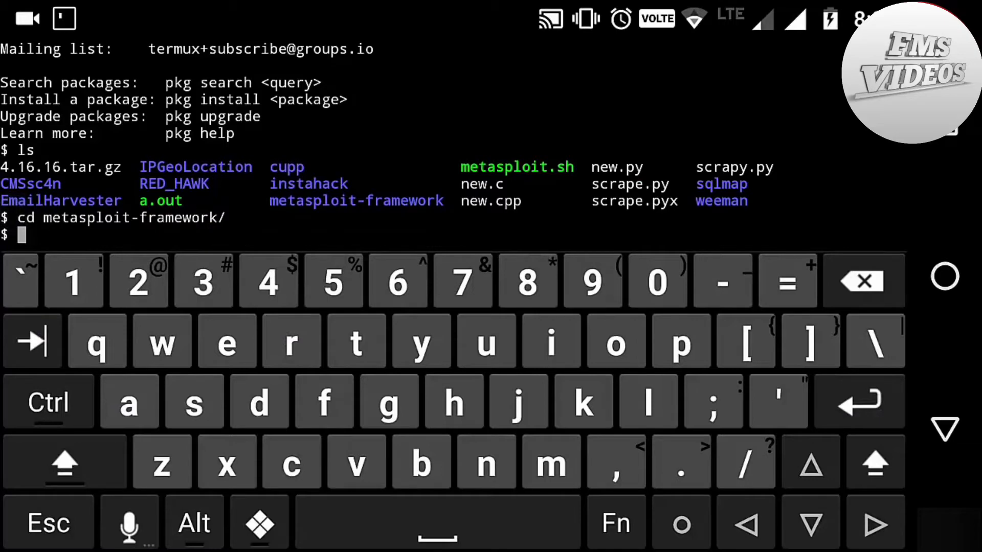
{"action": "left_click", "coordinate": [195, 402]}
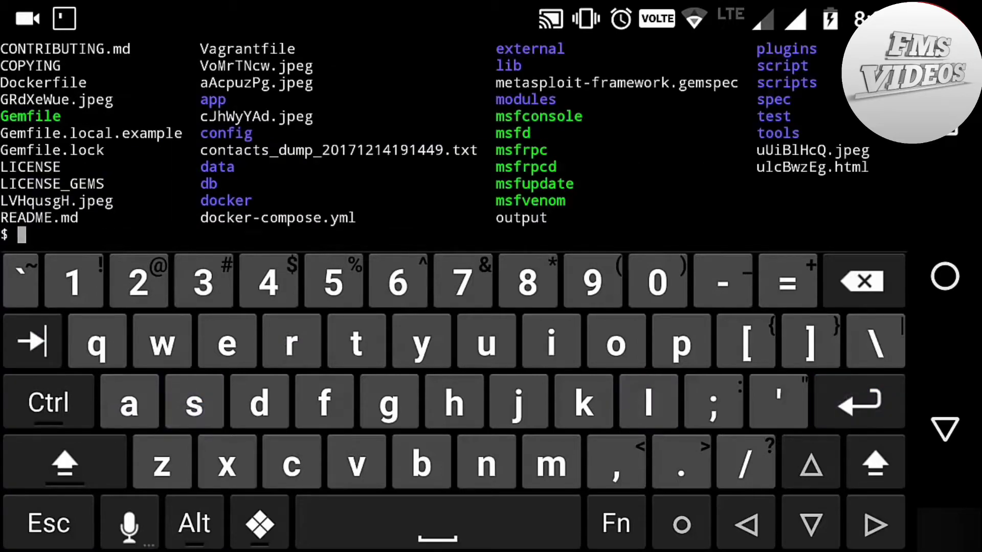
{"action": "left_click", "coordinate": [548, 463]}
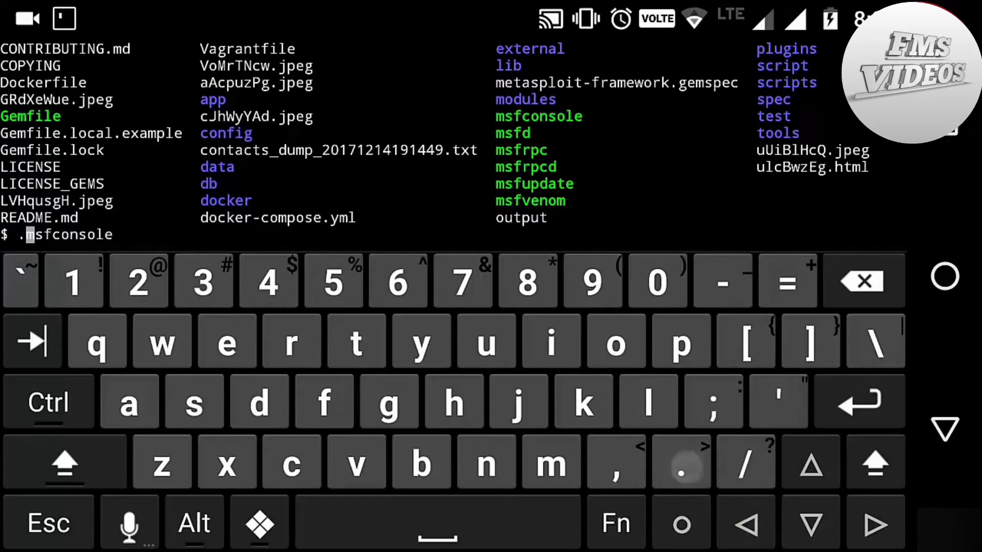
Correct the launch command to ./msfconsole and start Metasploit v4.16.16-dev.
{"action": "left_click", "coordinate": [744, 461]}
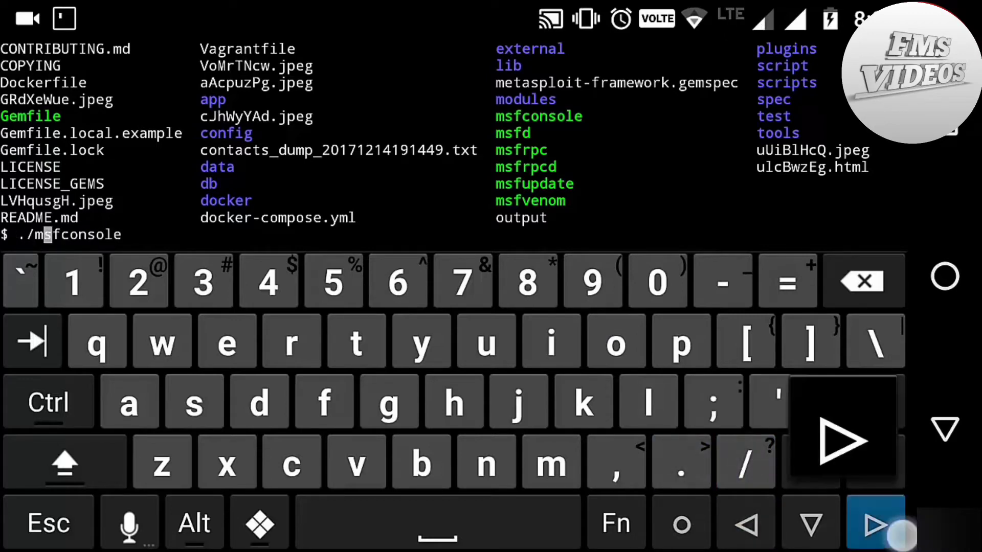
{"action": "key", "text": "Return"}
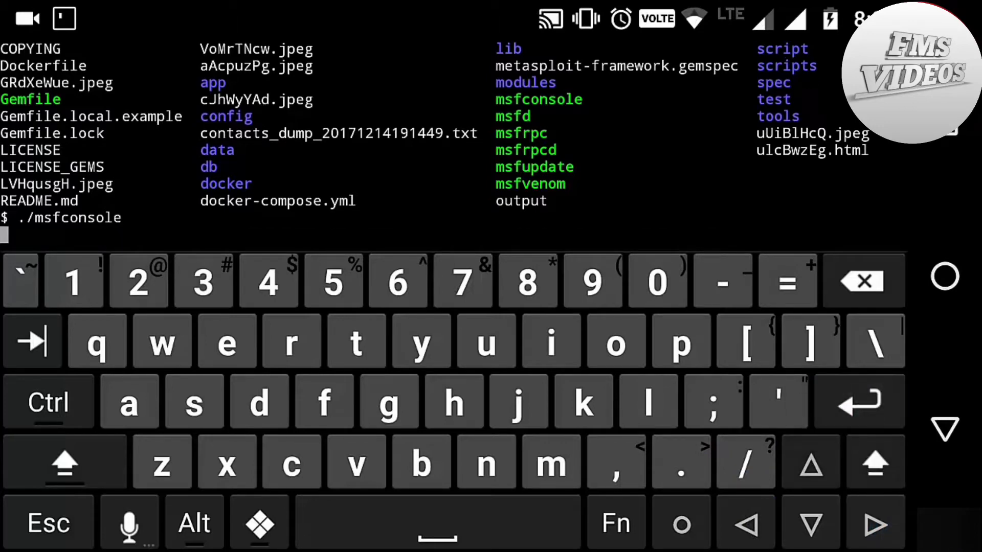
{"action": "key", "text": "Return"}
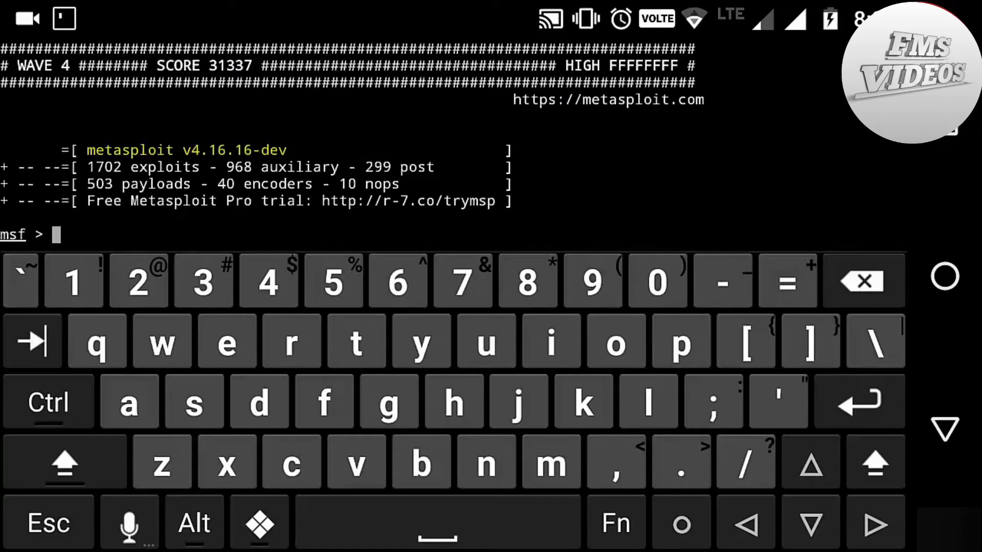
Load auxiliary/scanner/http/enum_wayback and show its info, including DOMAIN and OUTFILE options.
{"action": "type", "text": "use auxiliary/"}
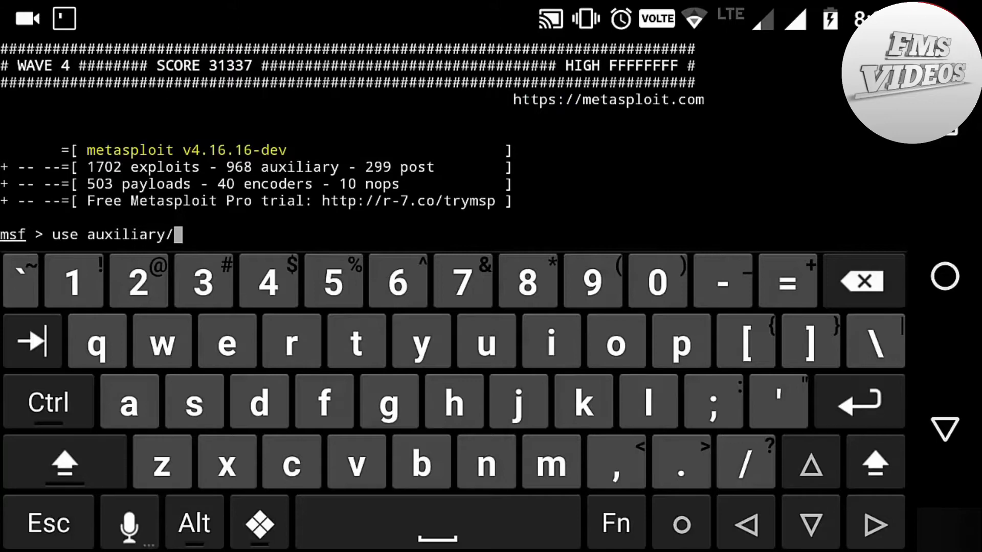
{"action": "type", "text": "scanner/http/enum_wayback"}
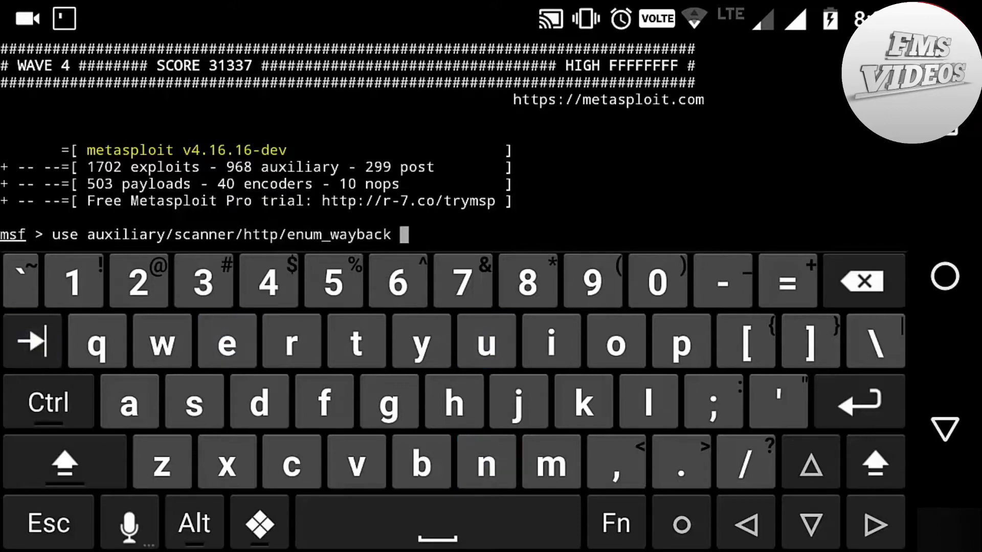
{"action": "key", "text": "Return"}
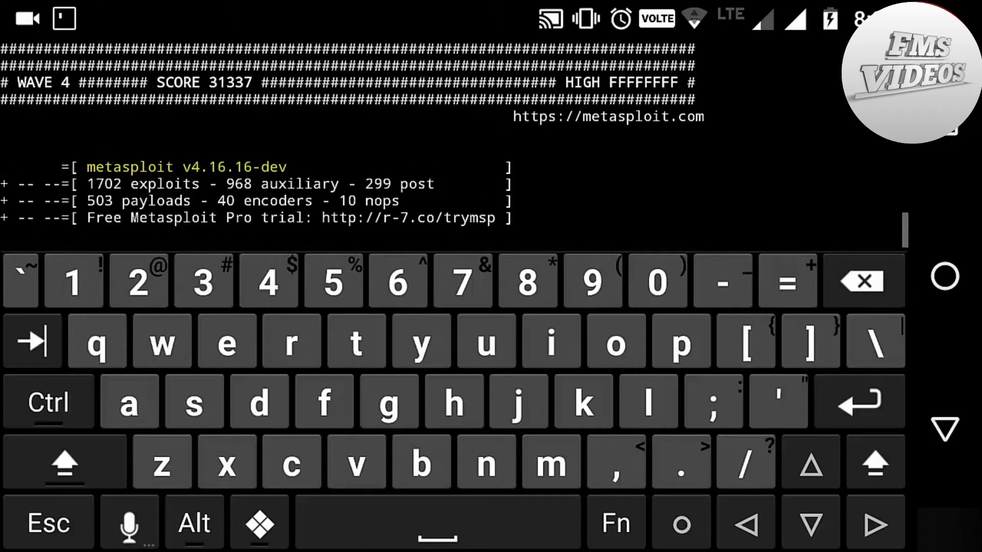
{"action": "type", "text": "use auxiliary/scanner/http/enum_wayback"}
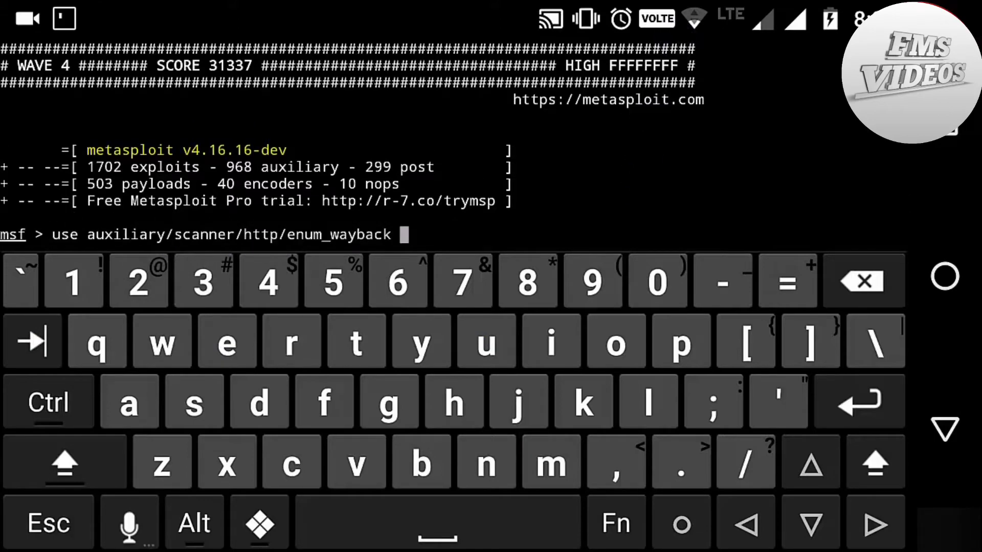
{"action": "left_click", "coordinate": [858, 402]}
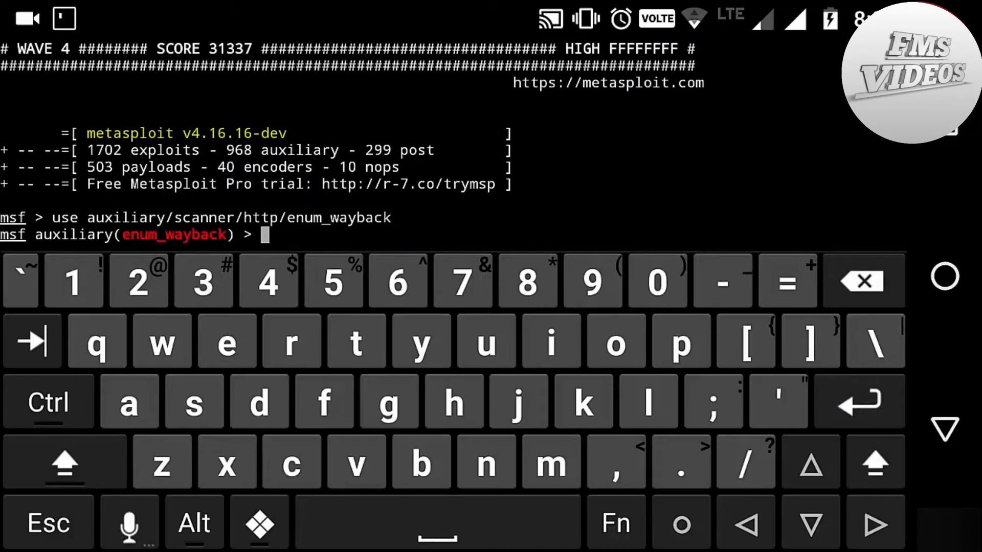
{"action": "type", "text": "info"}
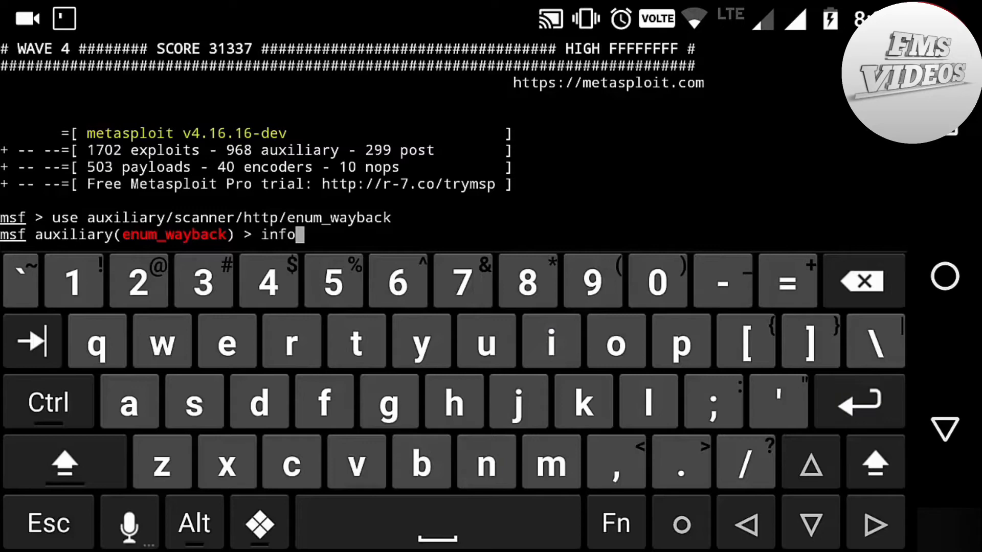
{"action": "key", "text": "Return"}
{"action": "type", "text": "set"}
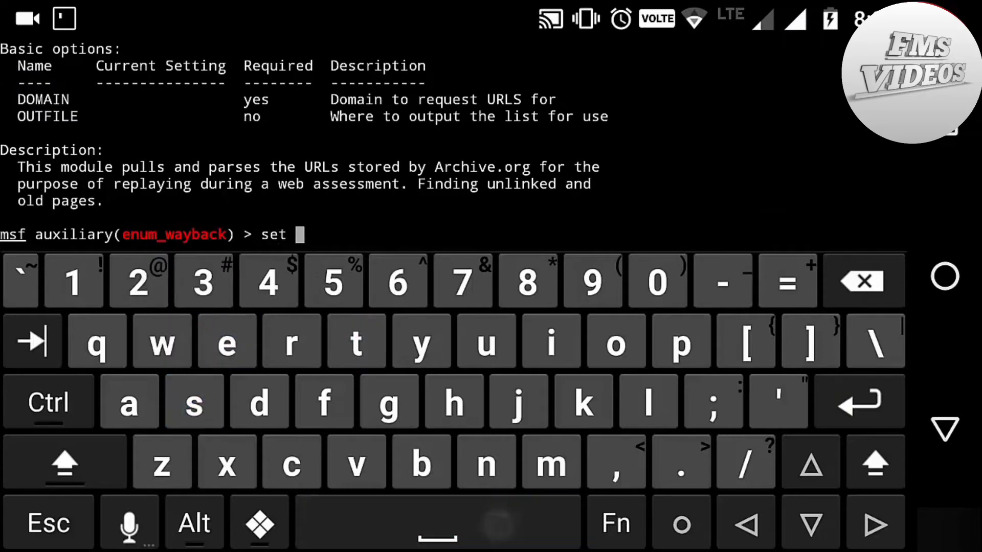
Set the module's DOMAIN to sachackken.com and OUTFILE to sachack.
{"action": "left_click", "coordinate": [65, 461]}
{"action": "type", "text": " DOMAIN sachackken.com"}
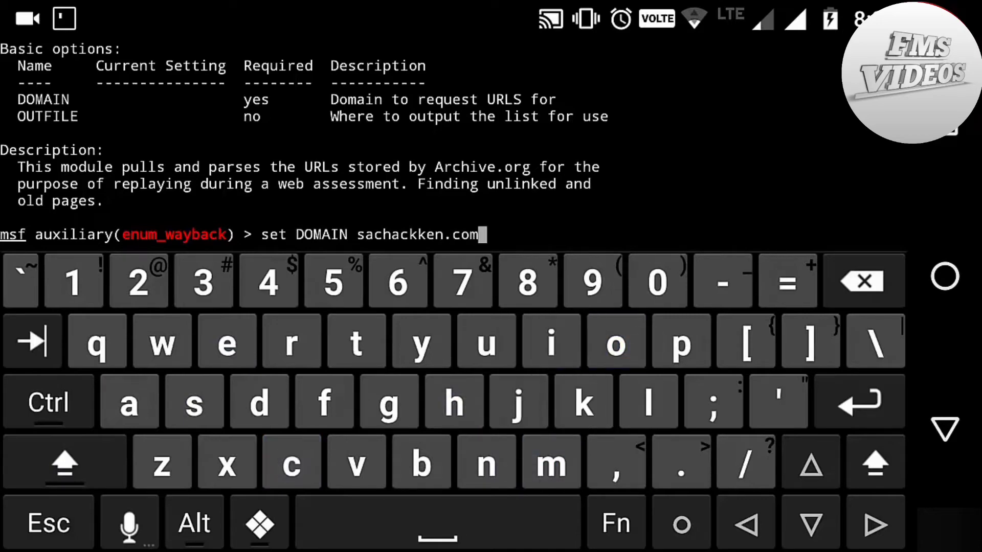
{"action": "key", "text": "Return"}
{"action": "type", "text": "set OUTFILE sachack"}
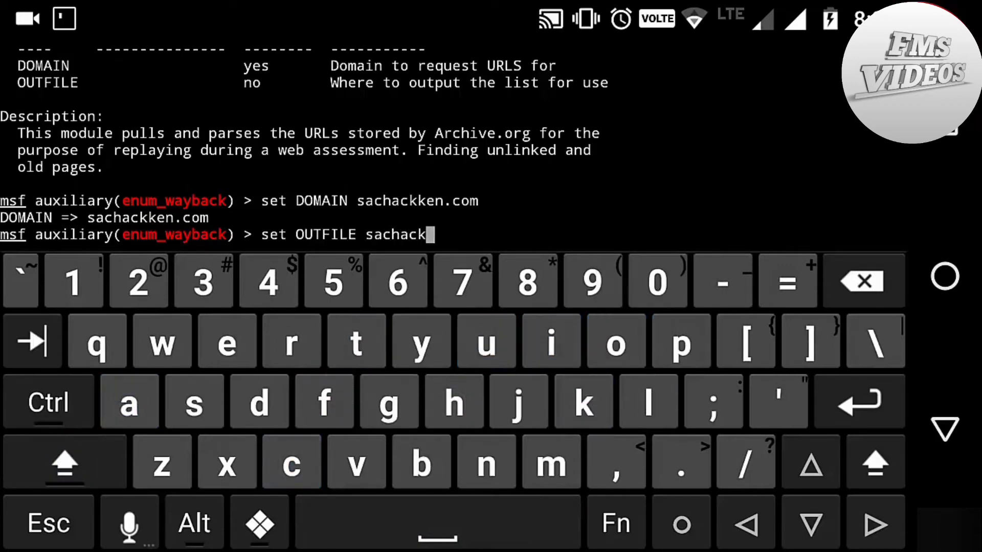
{"action": "key", "text": "Return"}
{"action": "type", "text": "run"}
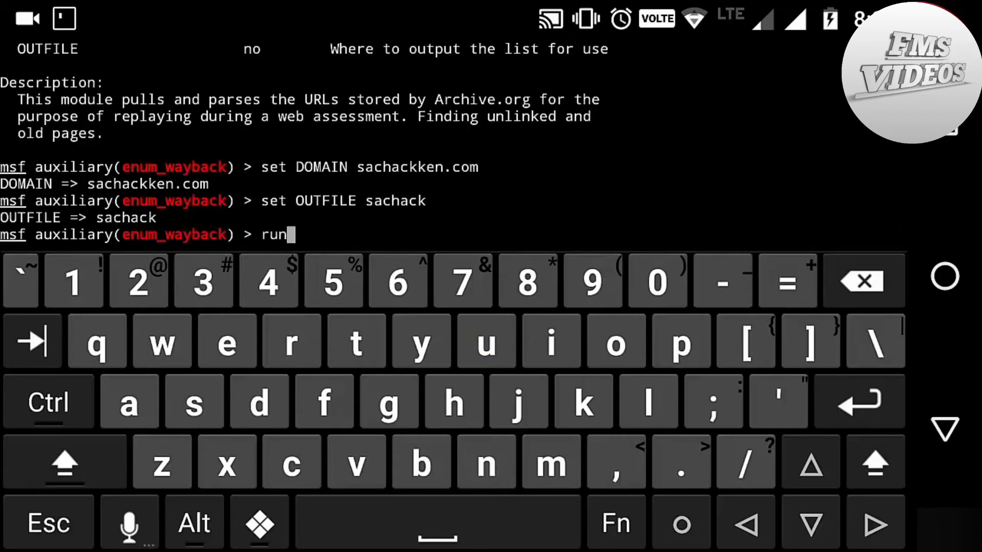
Run enum_wayback, saving 4 sachackken.com addresses to sachack, and remove stray characters.
{"action": "key", "text": "Return"}
{"action": "type", "text": "5"}
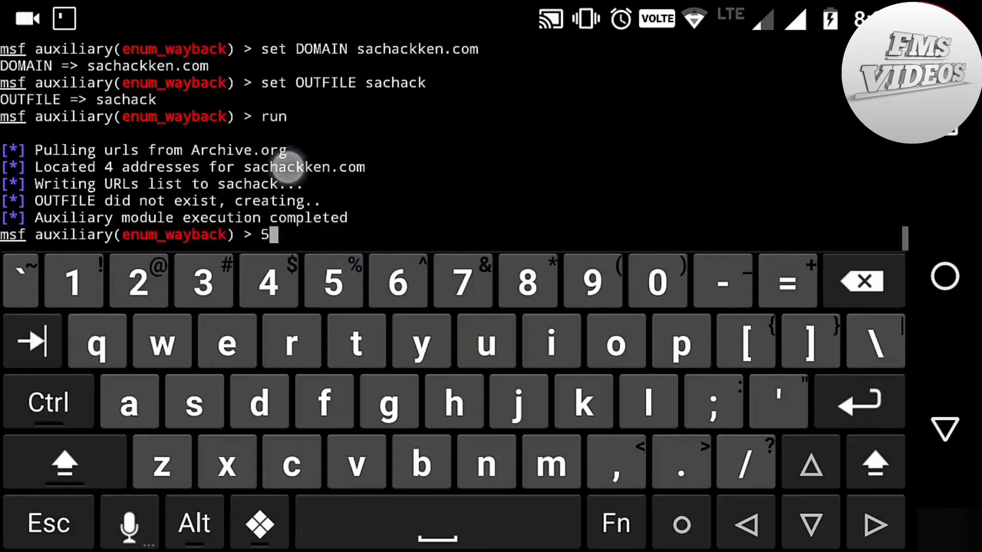
{"action": "left_click", "coordinate": [862, 281]}
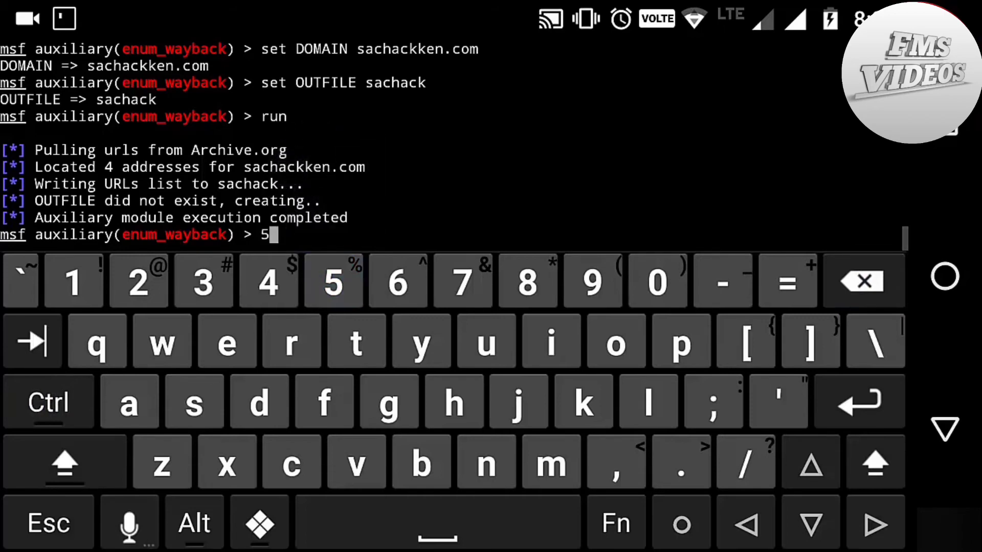
{"action": "left_click", "coordinate": [861, 281]}
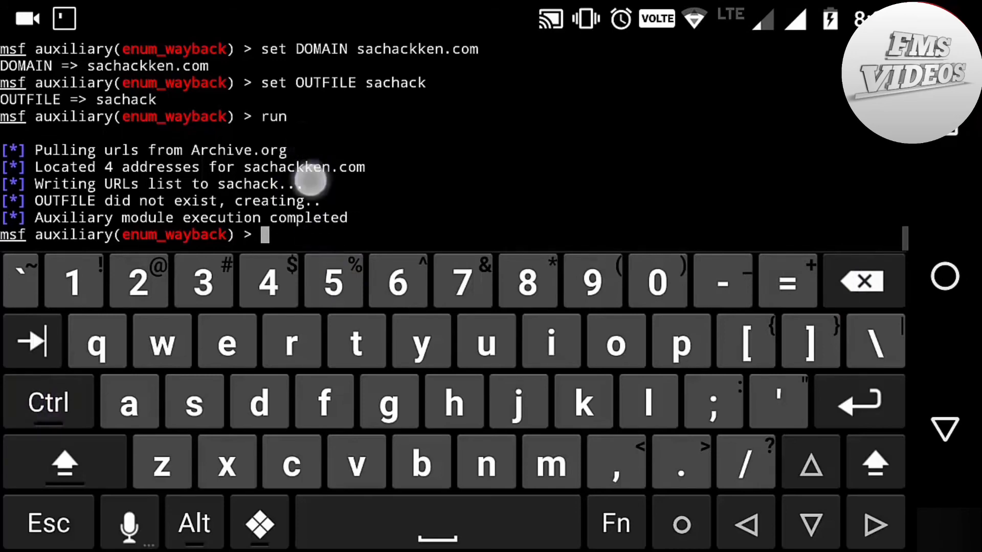
{"action": "left_click", "coordinate": [332, 281]}
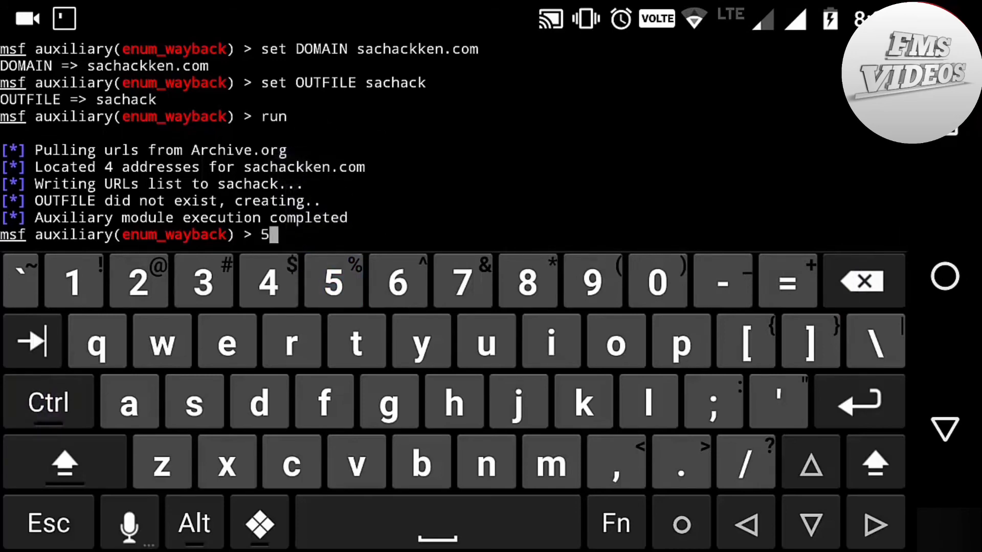
{"action": "left_click", "coordinate": [861, 281]}
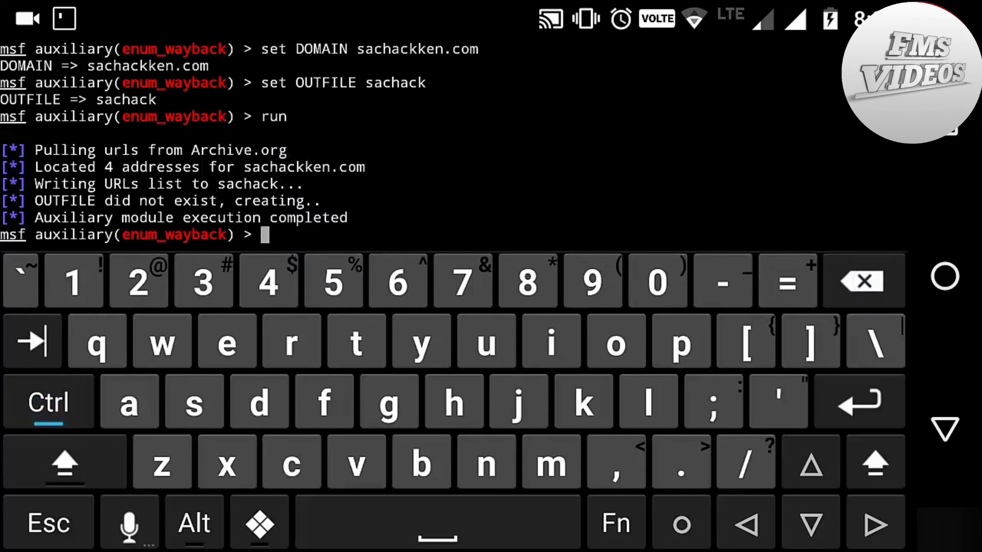
Suspend msfconsole with Ctrl+Z and list the folder to locate sachack.
{"action": "key", "text": "ctrl+z"}
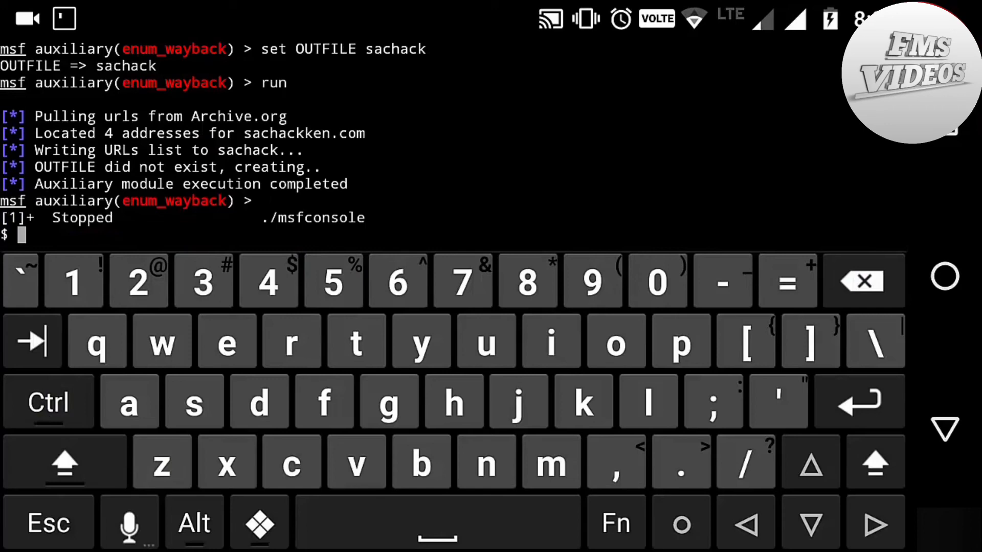
{"action": "type", "text": "ls"}
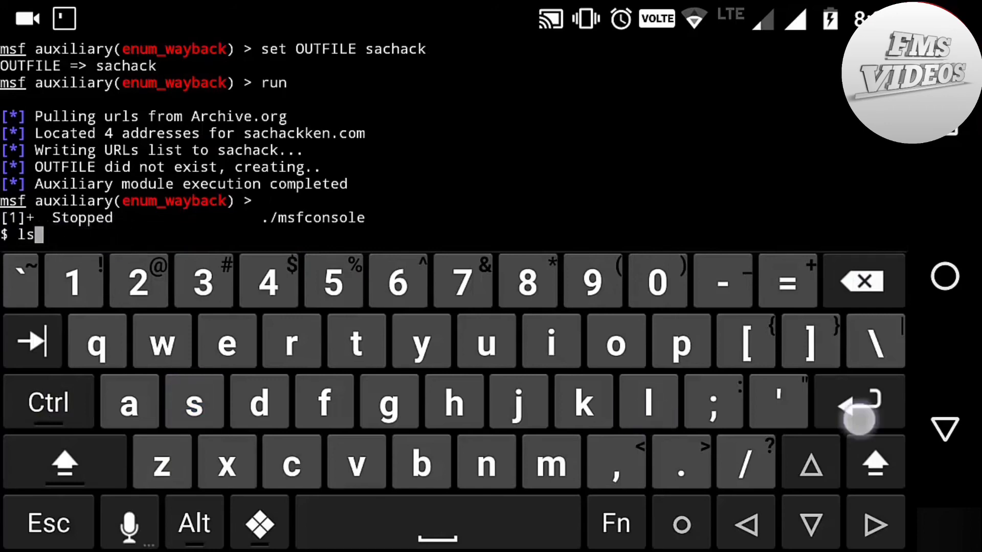
{"action": "left_click", "coordinate": [858, 401]}
{"action": "type", "text": "nan"}
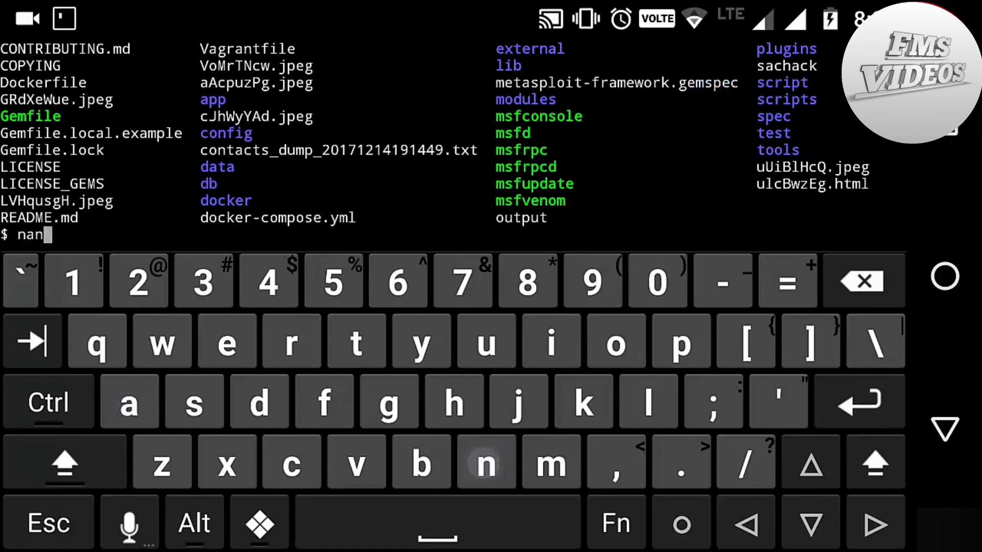
Open sachack in nano to view the four archived sachackken.com URLs.
{"action": "left_click", "coordinate": [194, 400]}
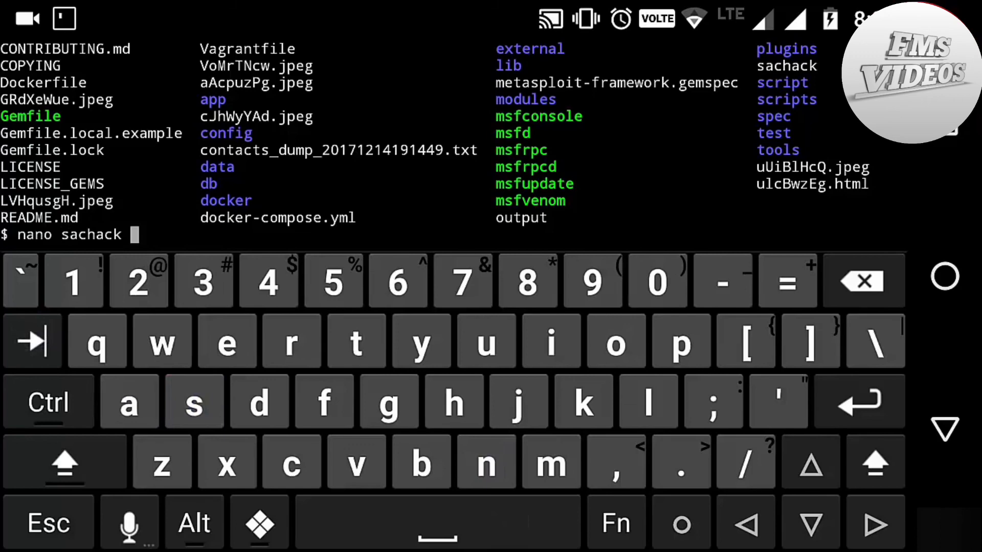
{"action": "key", "text": "Return"}
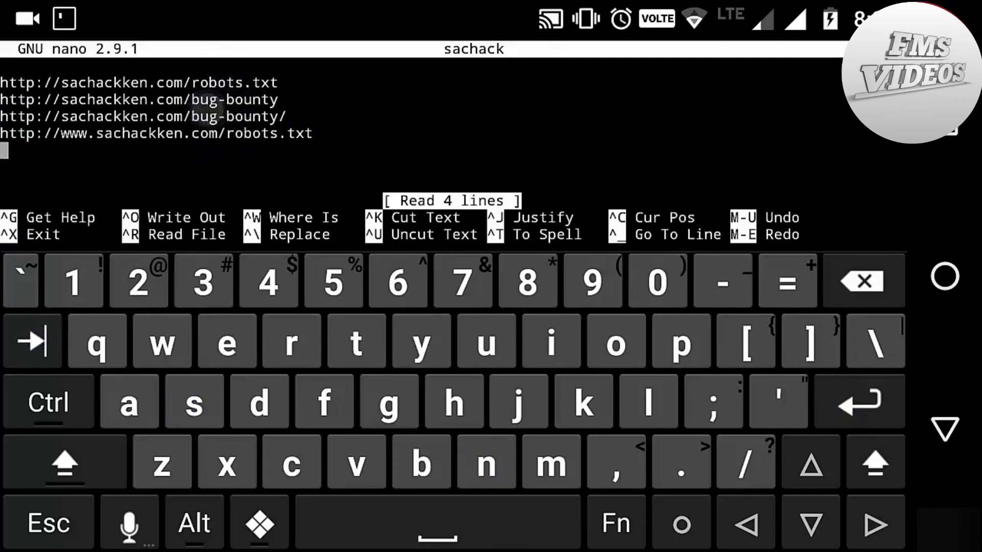
{"action": "left_click", "coordinate": [163, 131]}
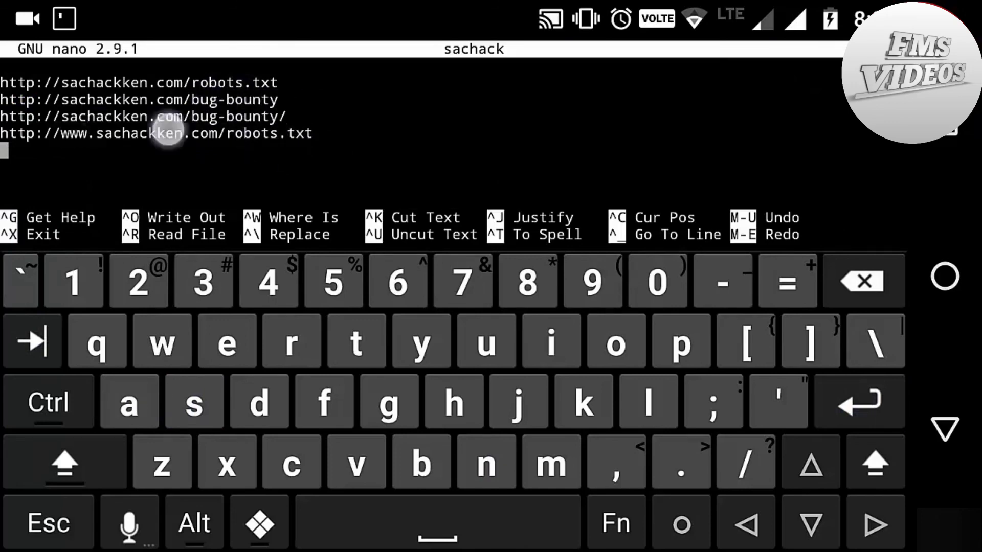